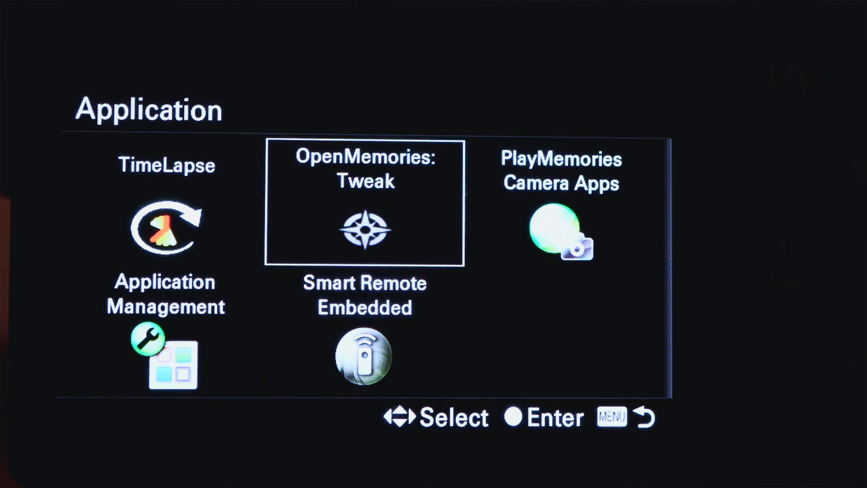
Launch OpenMemories: Tweak and switch to its video settings showing the 29m 50s limit
left_click(364, 202)
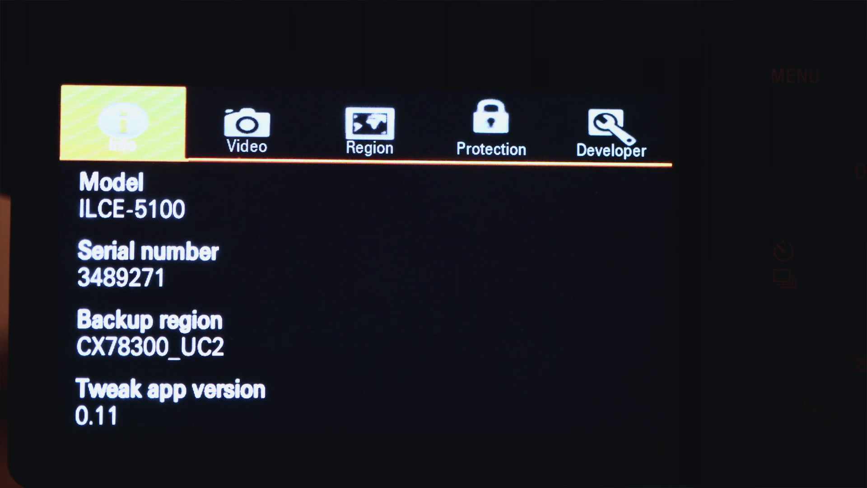
left_click(246, 124)
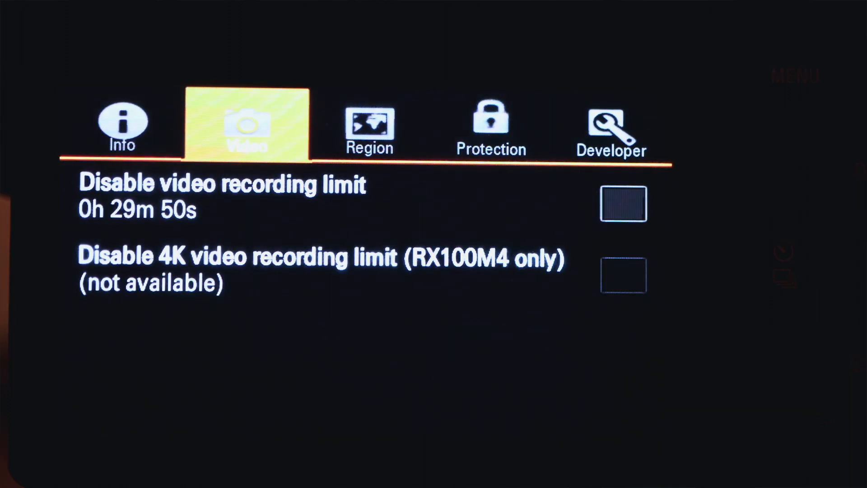
Check 'Disable video recording limit' for a 13h 01m 00s limit, then return to Info
left_click(623, 204)
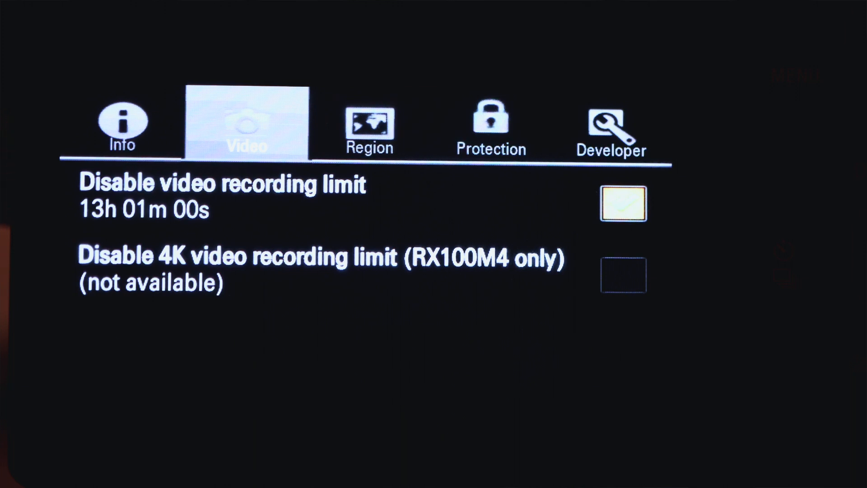
left_click(623, 203)
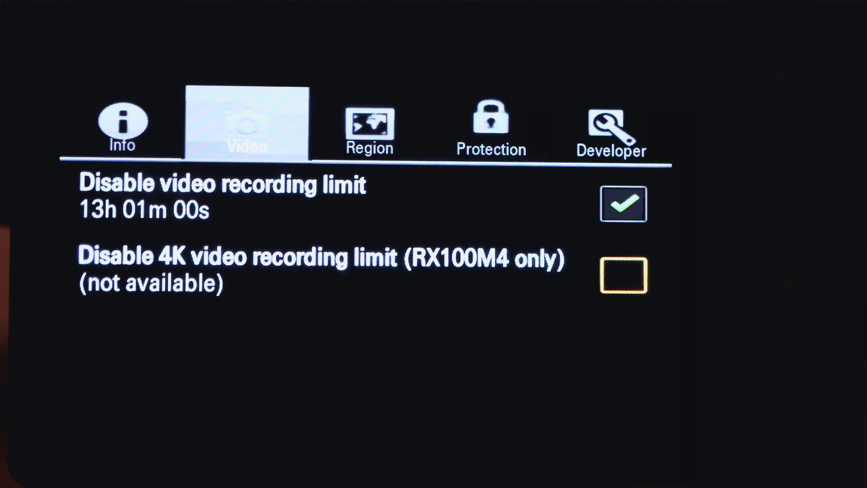
left_click(623, 203)
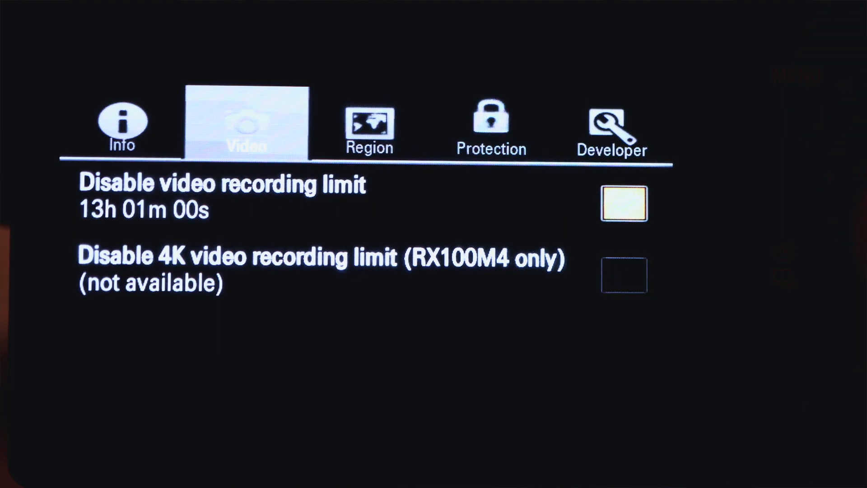
left_click(123, 124)
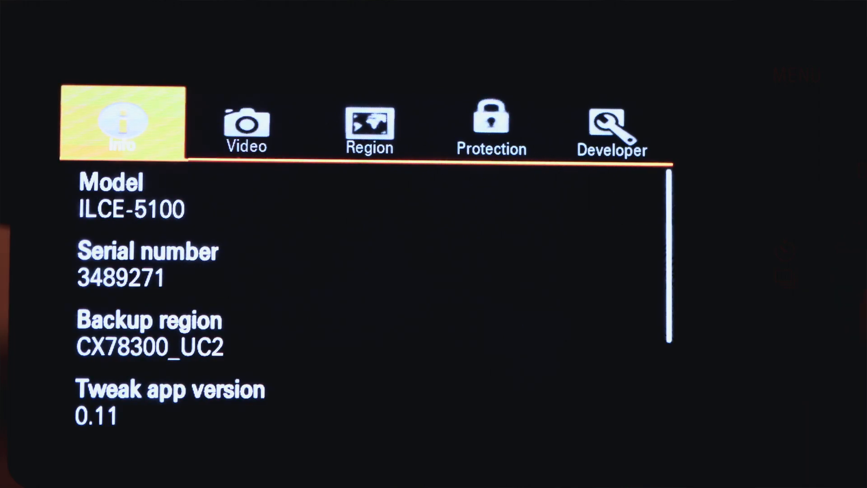